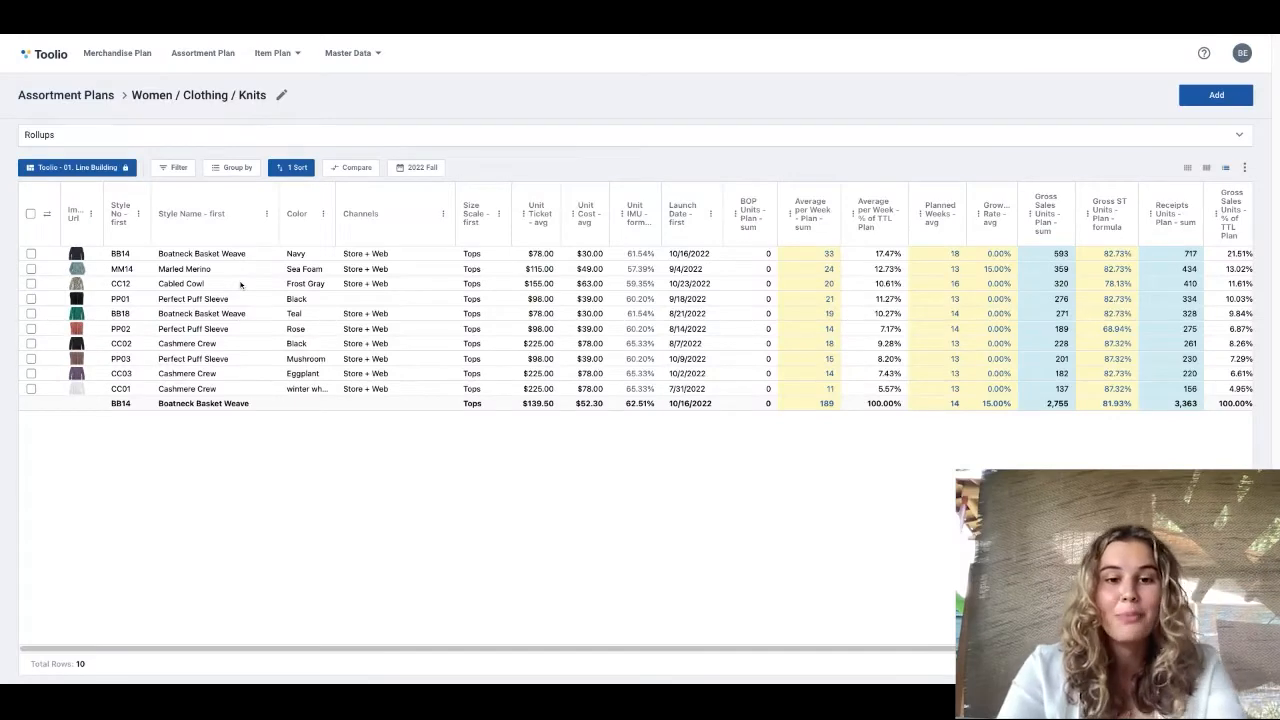
Show the ten Knits styles as image cards with names, colors and prices.
{"action": "left_click", "coordinate": [76, 268]}
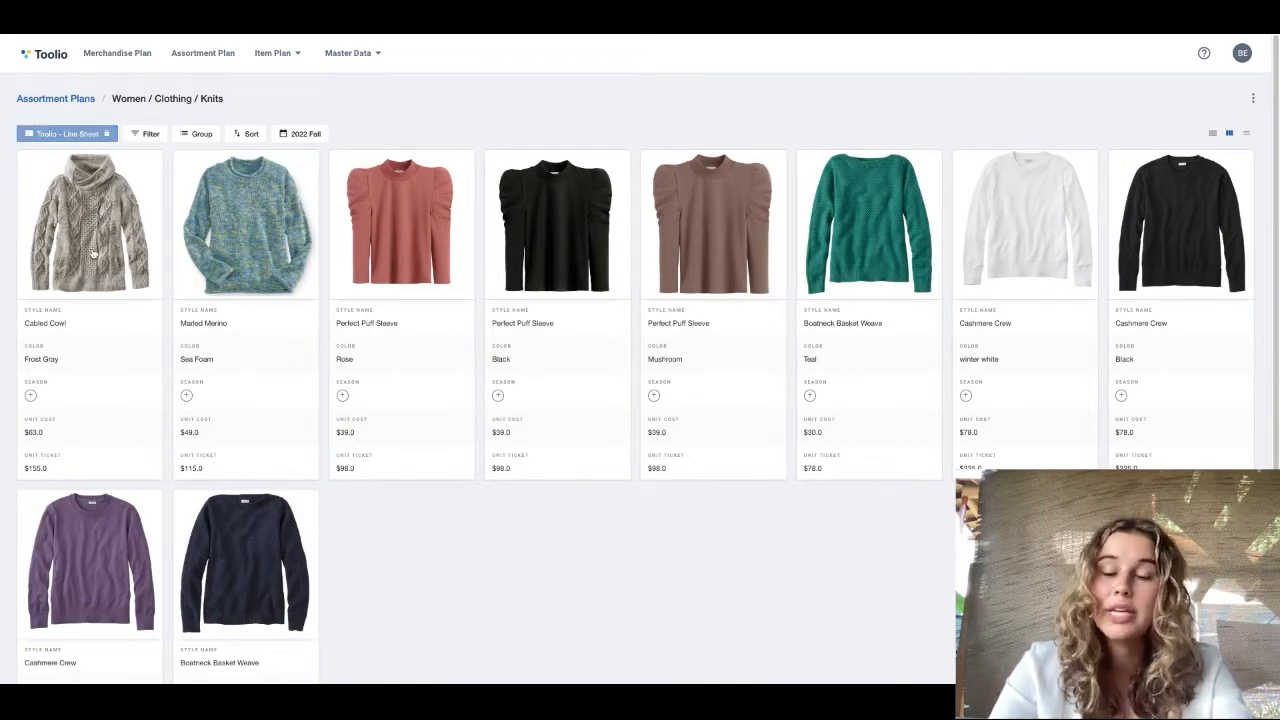
Choose Product Flow from the saved views, grouping styles by month Oct, Sep, Aug and Jul.
{"action": "left_click", "coordinate": [68, 132]}
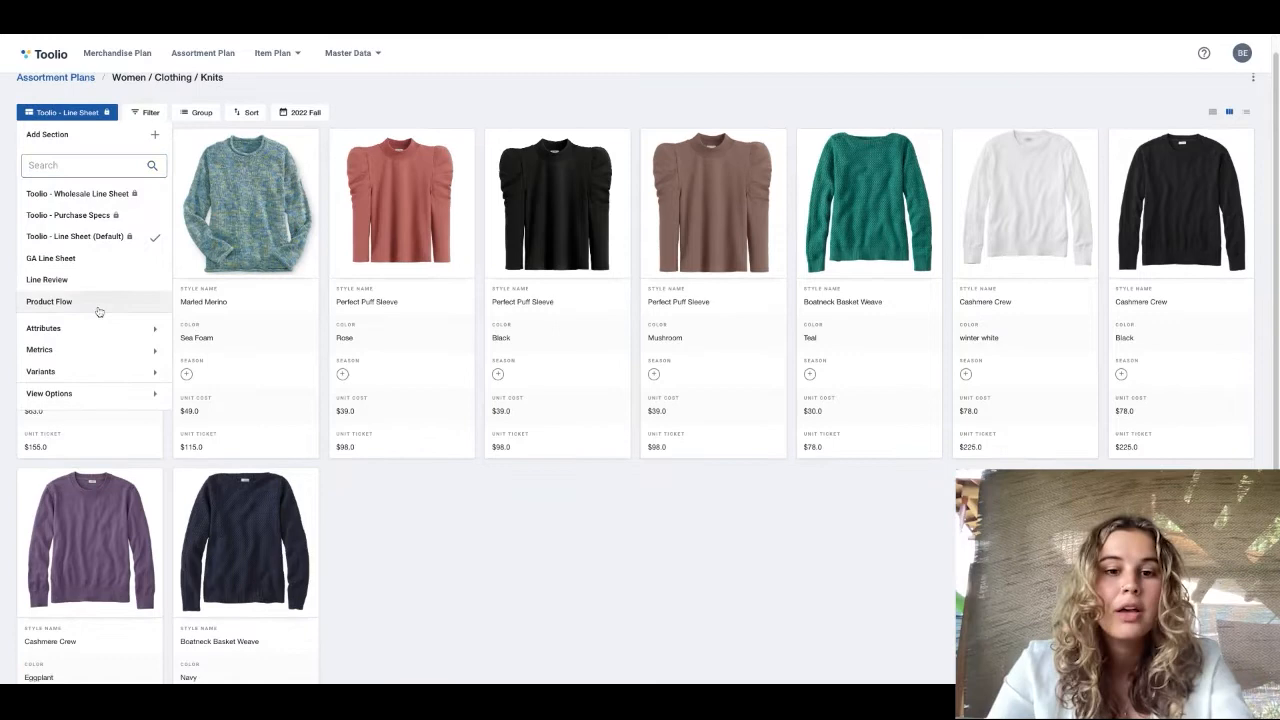
{"action": "left_click", "coordinate": [48, 300]}
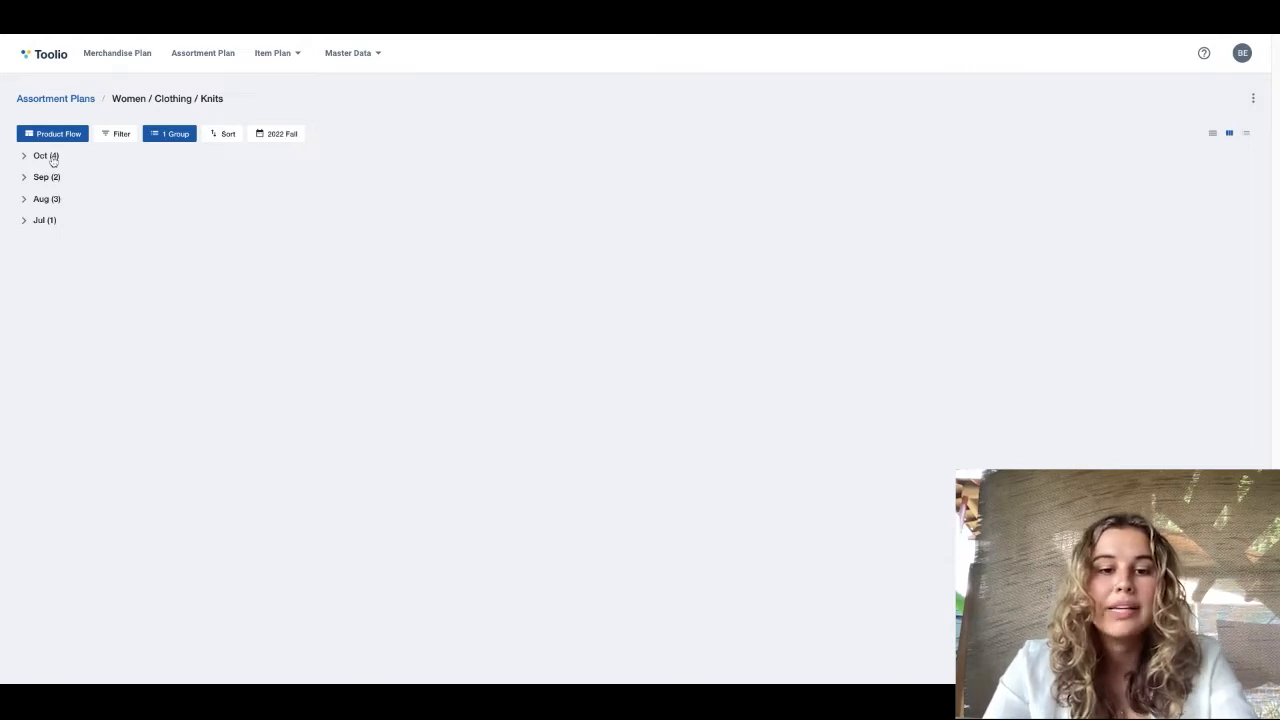
Expand the Oct (4) group and scroll through the October and September style cards.
{"action": "left_click", "coordinate": [40, 156]}
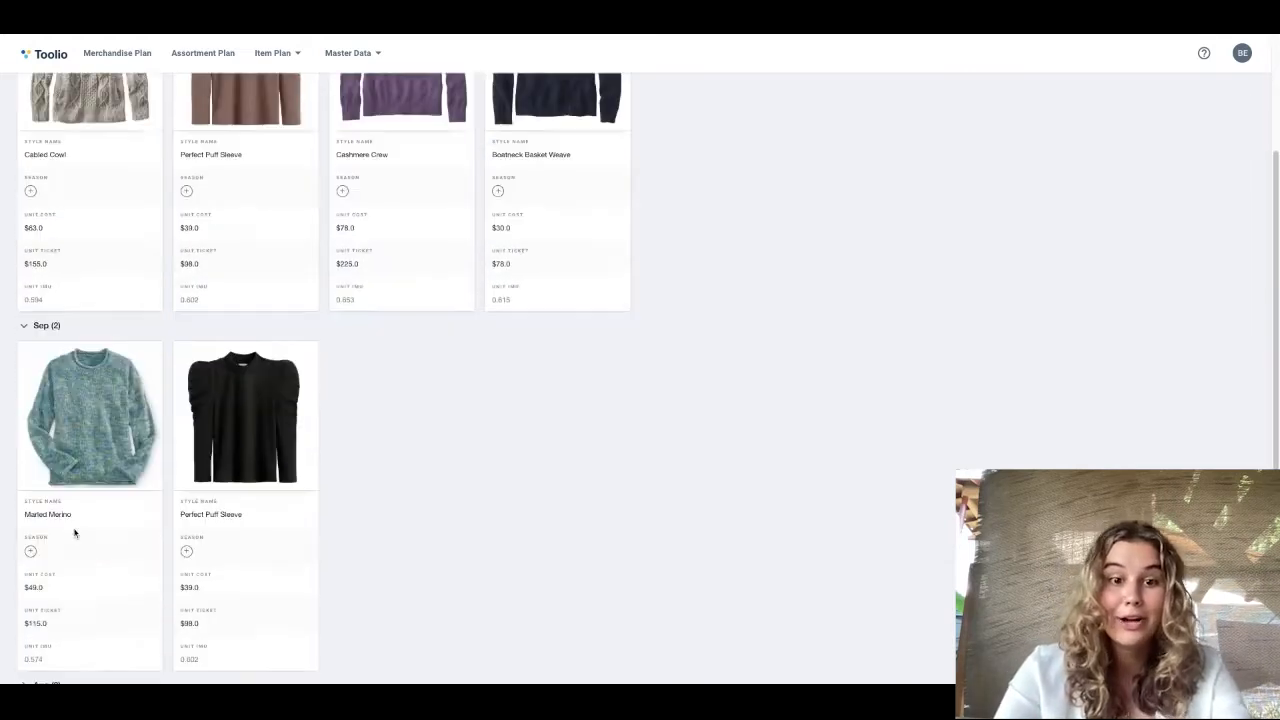
{"action": "scroll", "scroll_direction": "up", "scroll_amount": 3}
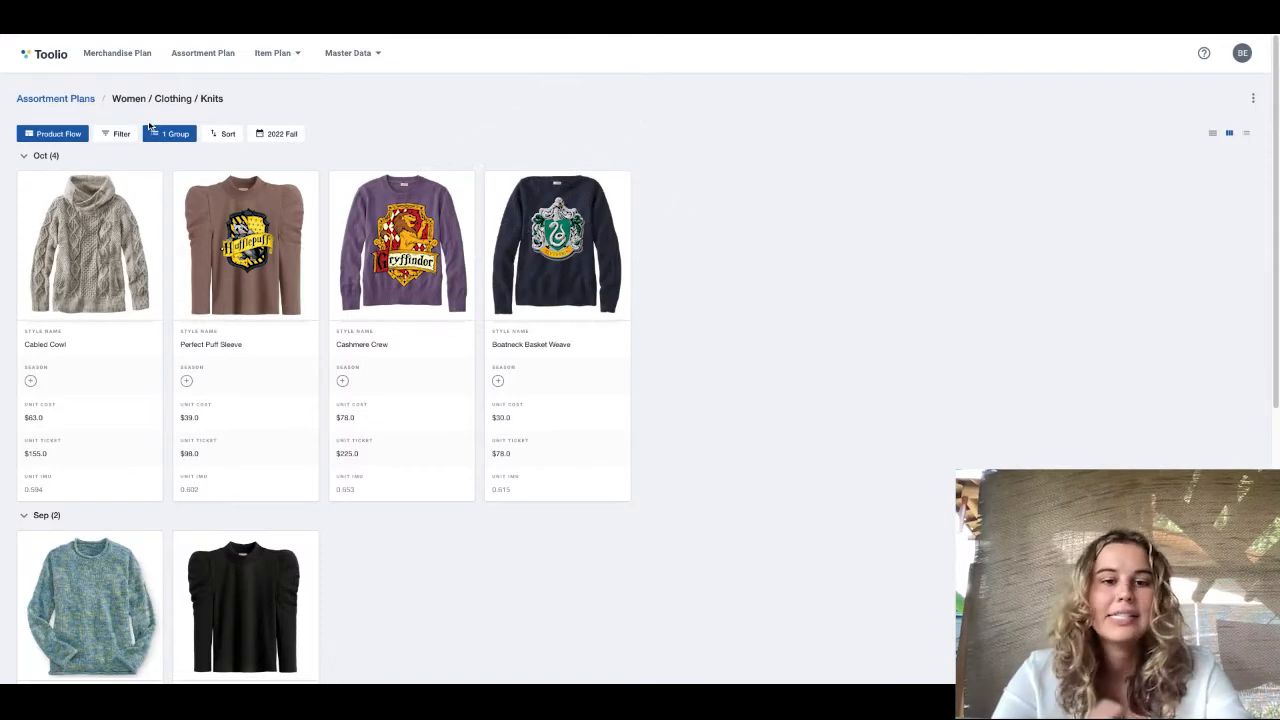
{"action": "mouse_move", "coordinate": [150, 144]}
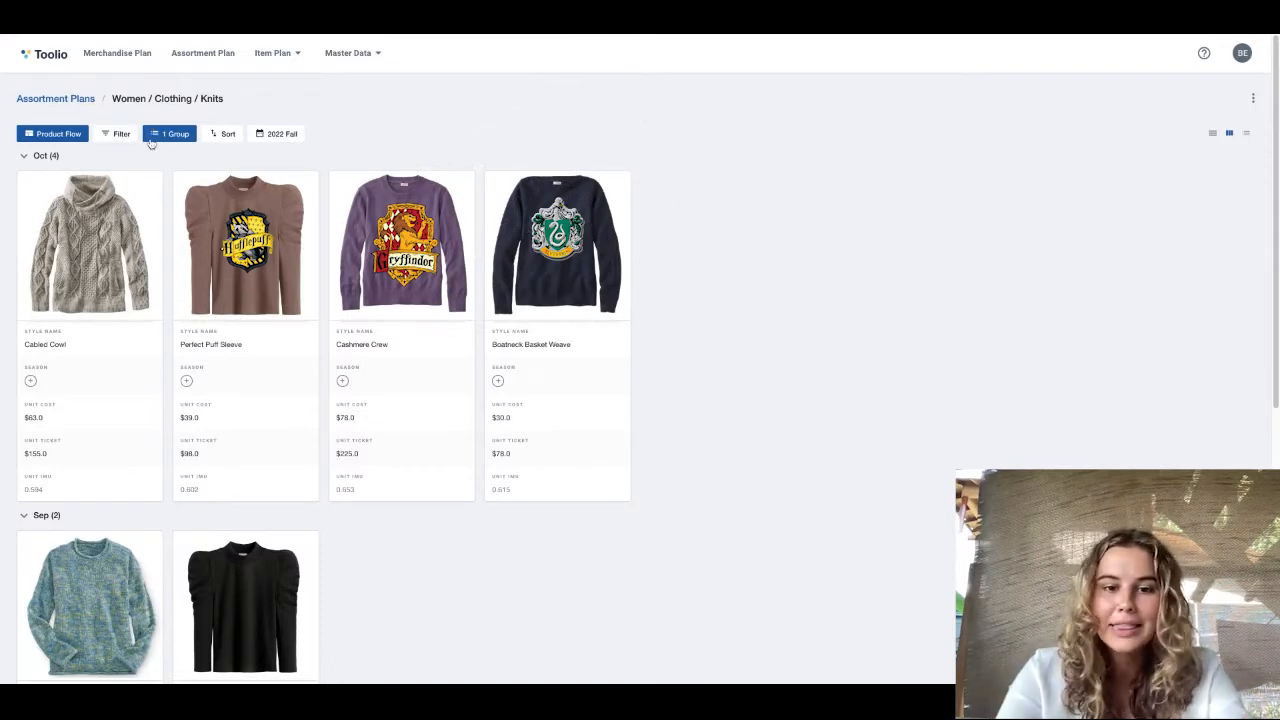
Adjust the view's grouping, searching the field list for 'color' while removing Launch Month.
{"action": "left_click", "coordinate": [170, 132]}
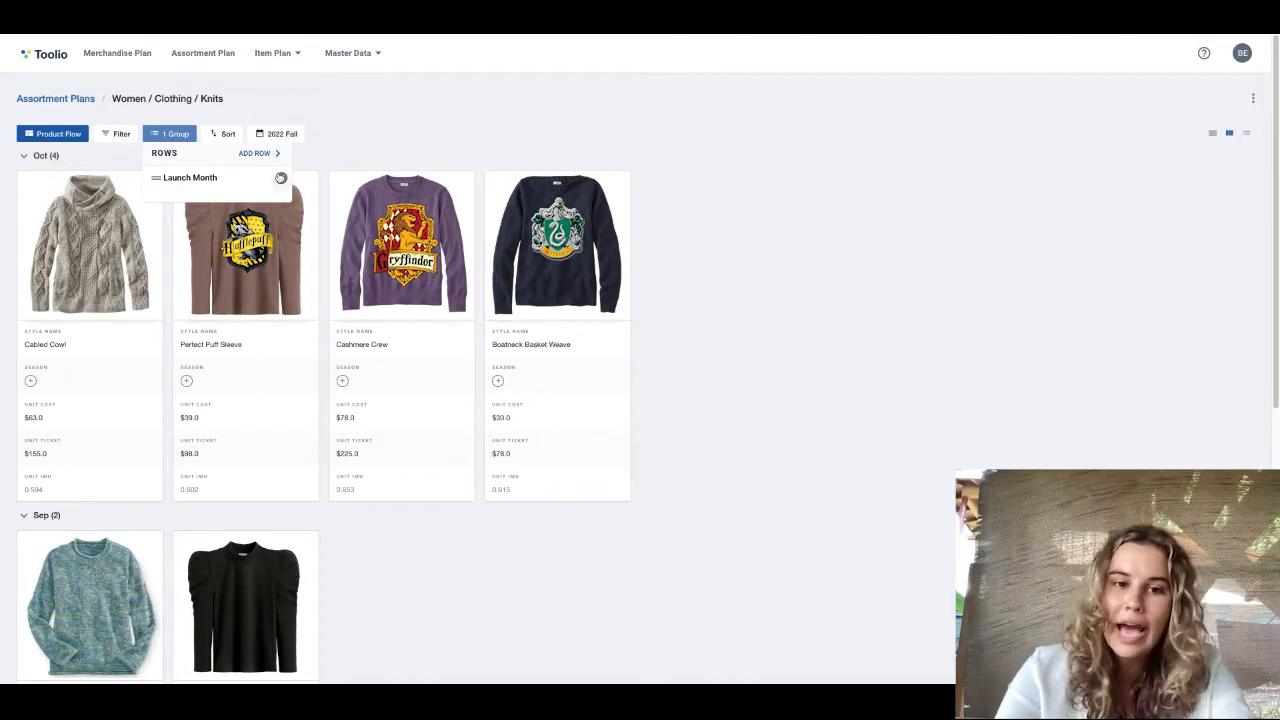
{"action": "left_click", "coordinate": [254, 152]}
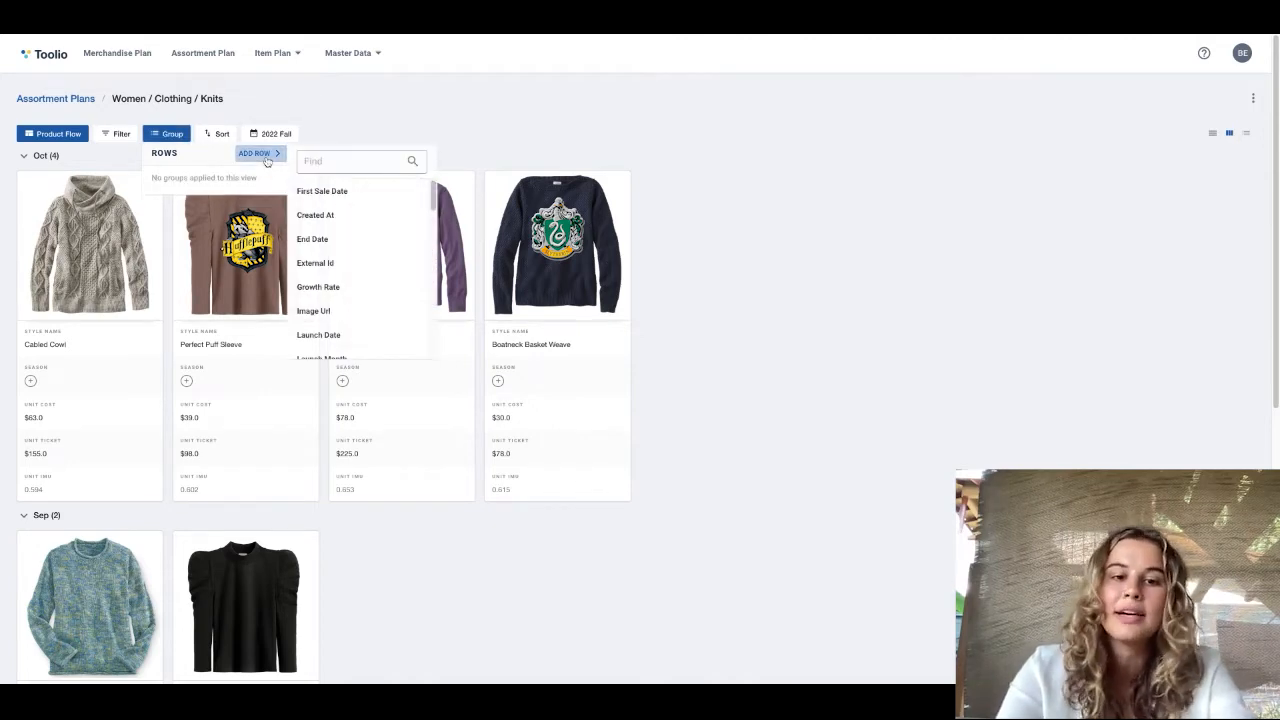
{"action": "type", "text": "color"}
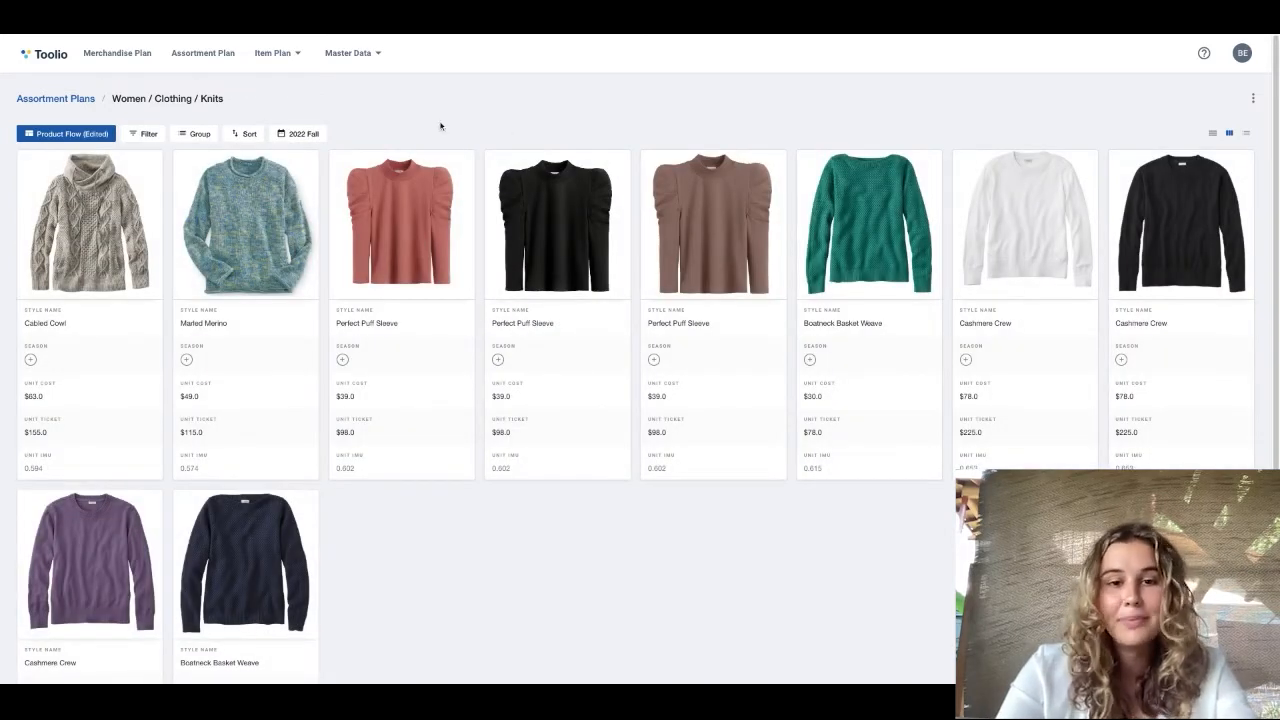
{"action": "mouse_move", "coordinate": [864, 36]}
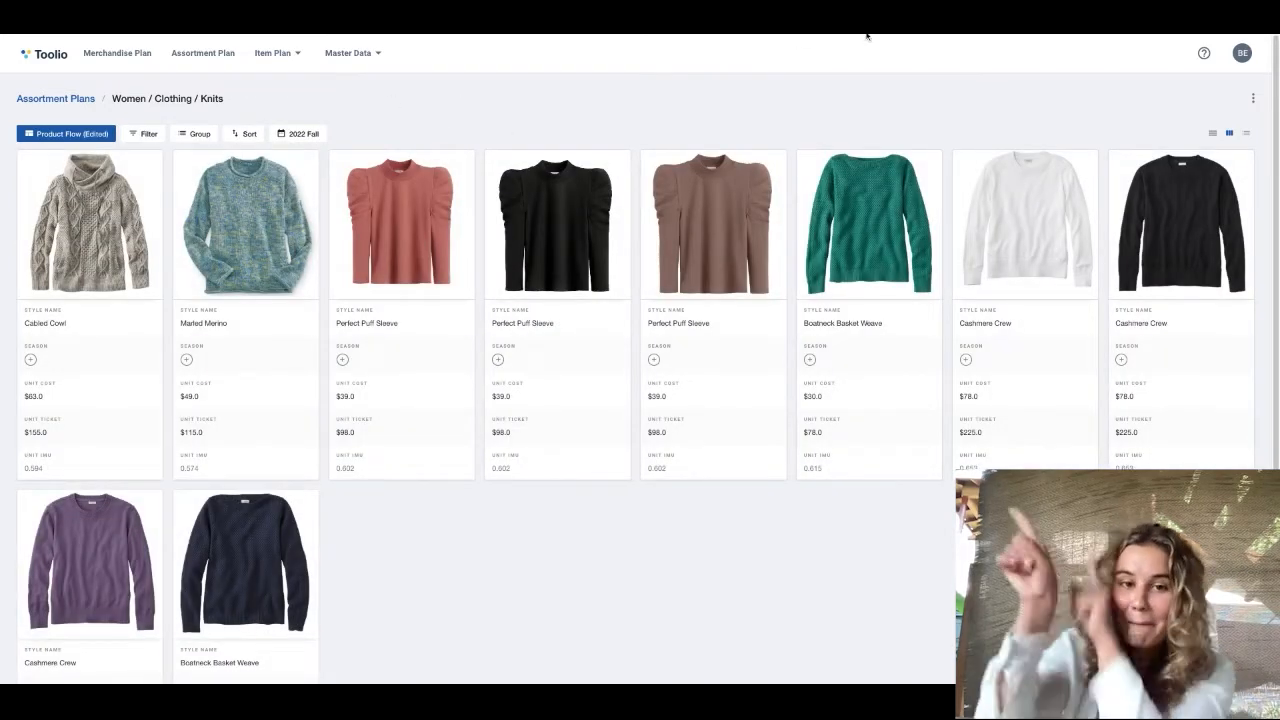